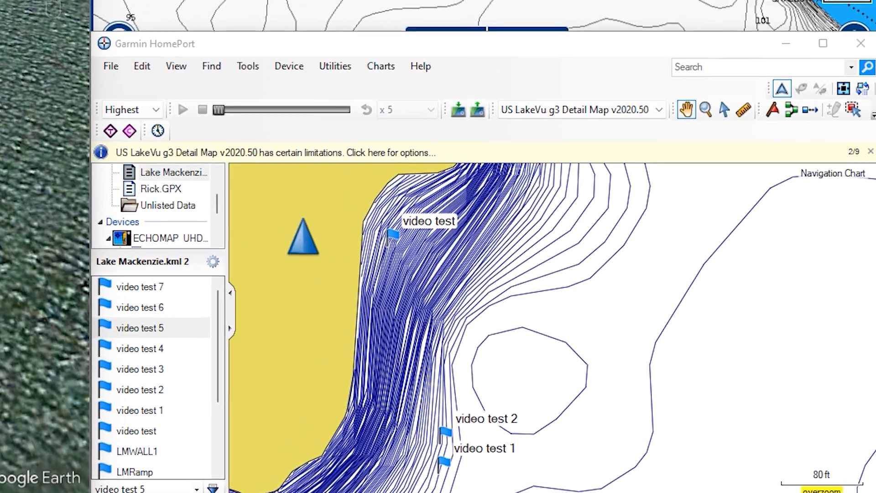
Pan the HomePort chart to show the video test 6 and 7 flags
drag(145, 43, 261, 100)
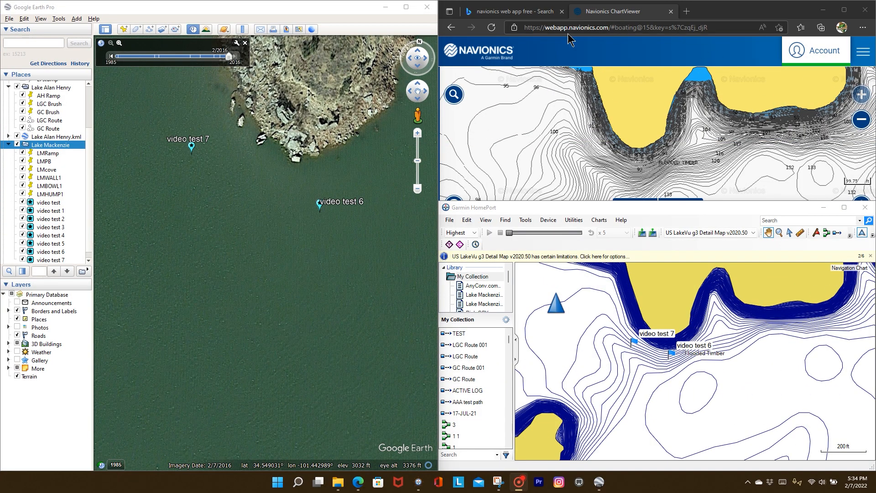
Maximize Navionics ChartViewer and pan to the flooded timber beside the island shore
click(843, 11)
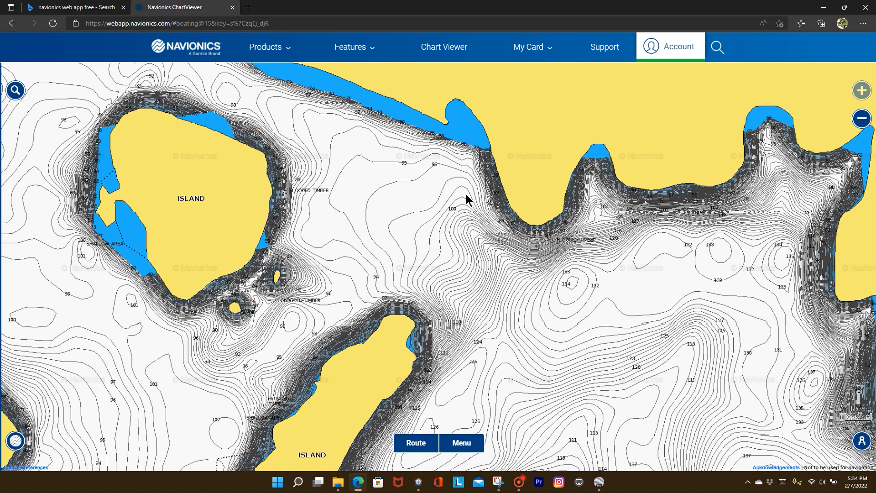
drag(466, 200, 481, 256)
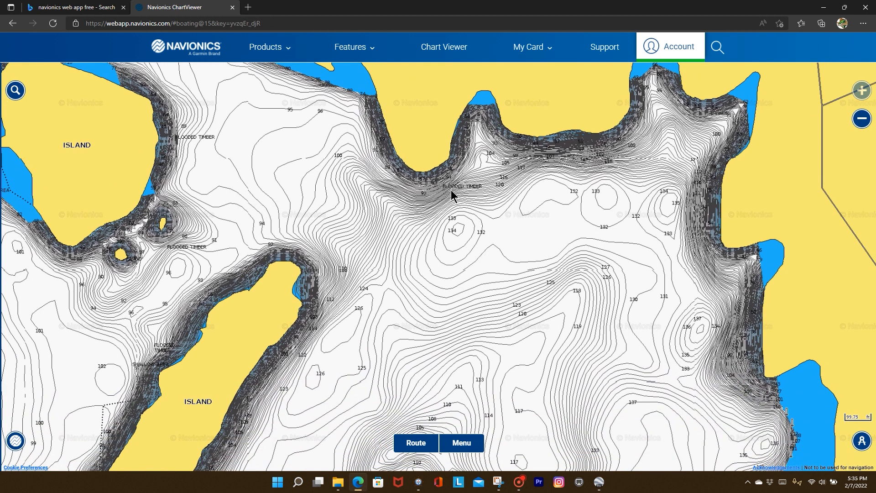
mouse_move(649, 125)
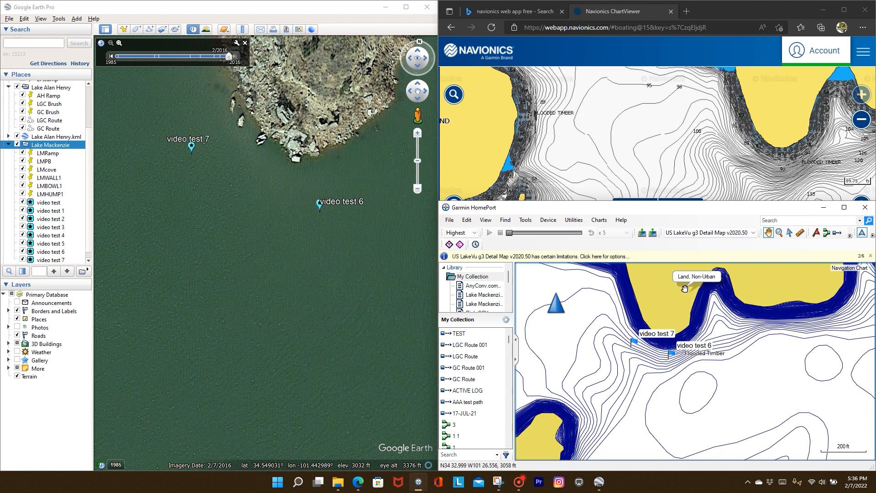
mouse_move(723, 238)
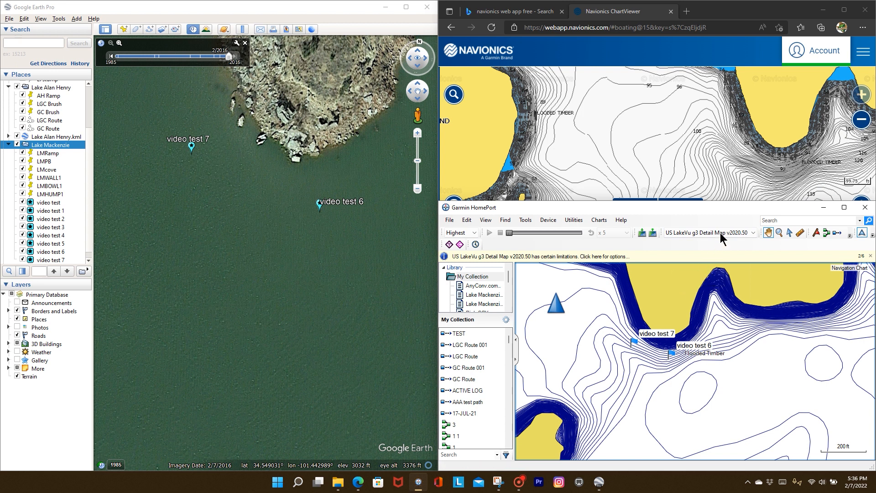
mouse_move(729, 214)
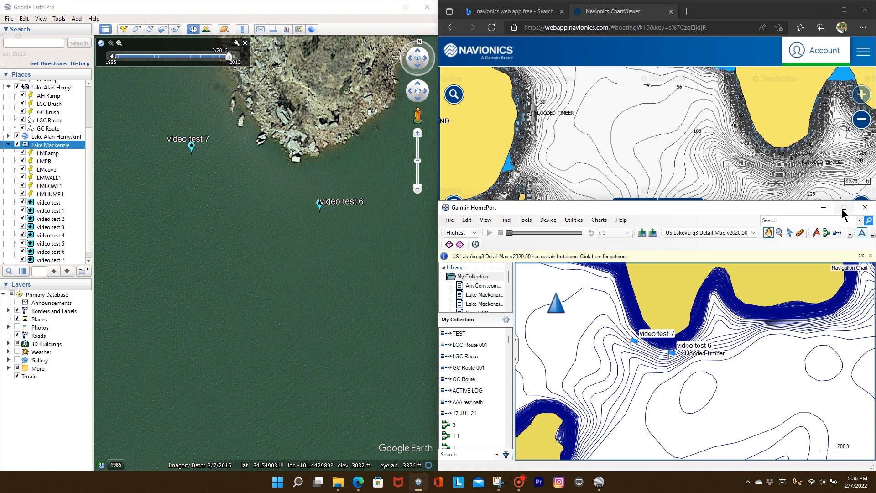
click(844, 207)
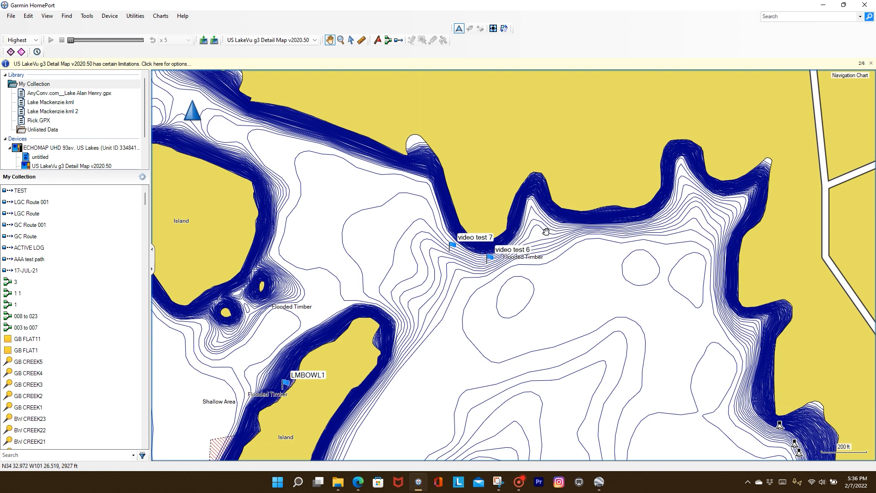
mouse_move(485, 264)
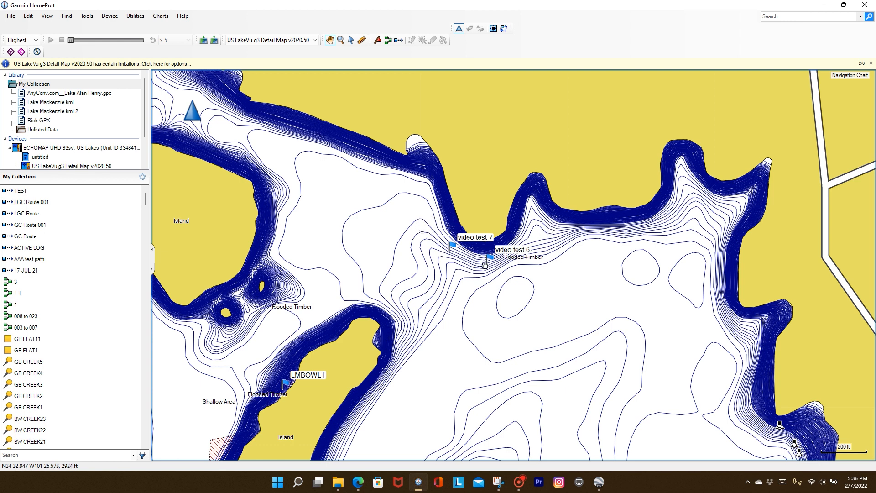
mouse_move(430, 238)
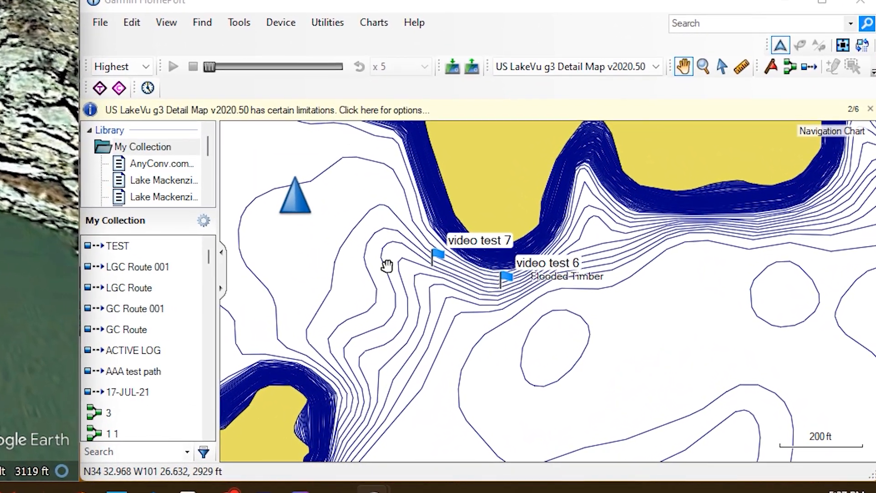
Pan the HomePort chart toward the LMPB waypoint cove
drag(387, 265, 489, 188)
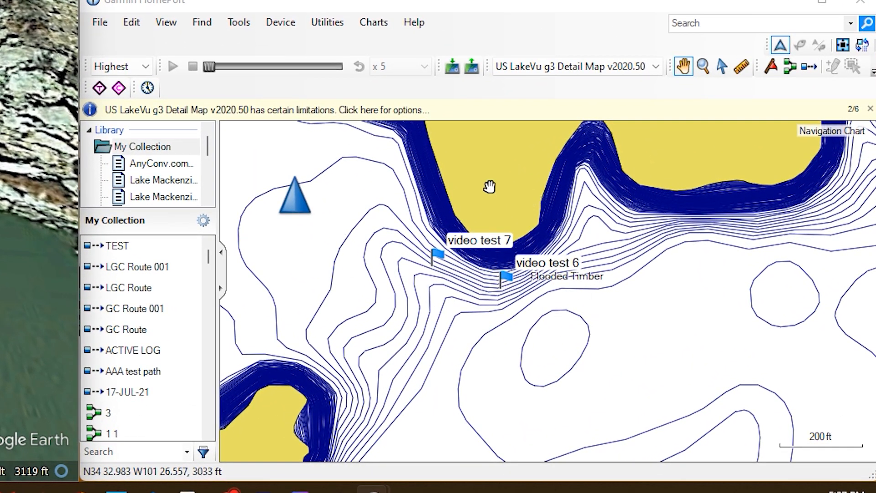
mouse_move(408, 329)
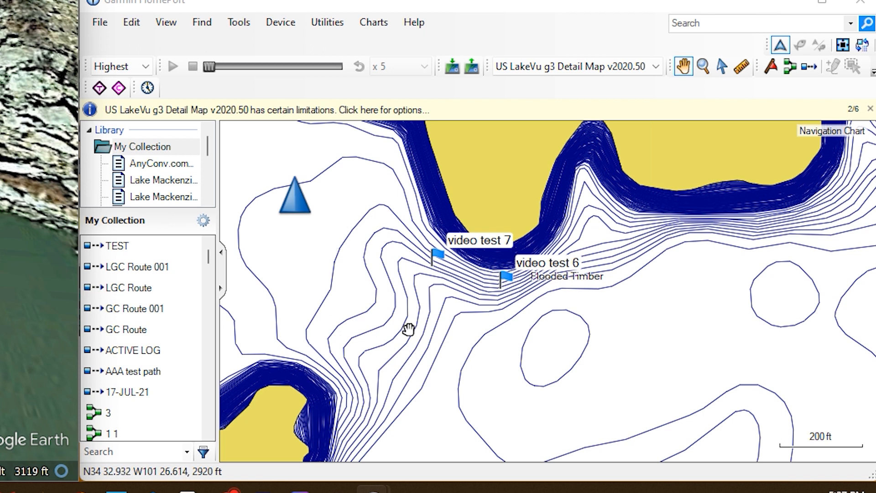
mouse_move(59, 258)
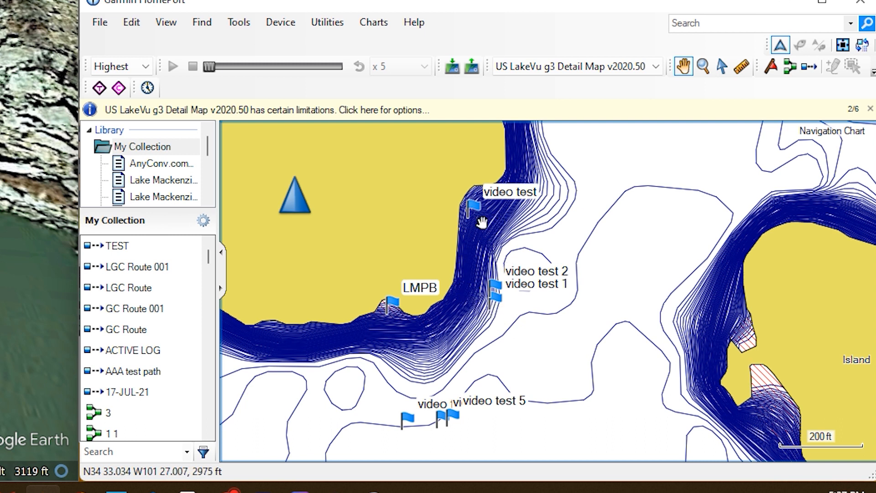
mouse_move(496, 278)
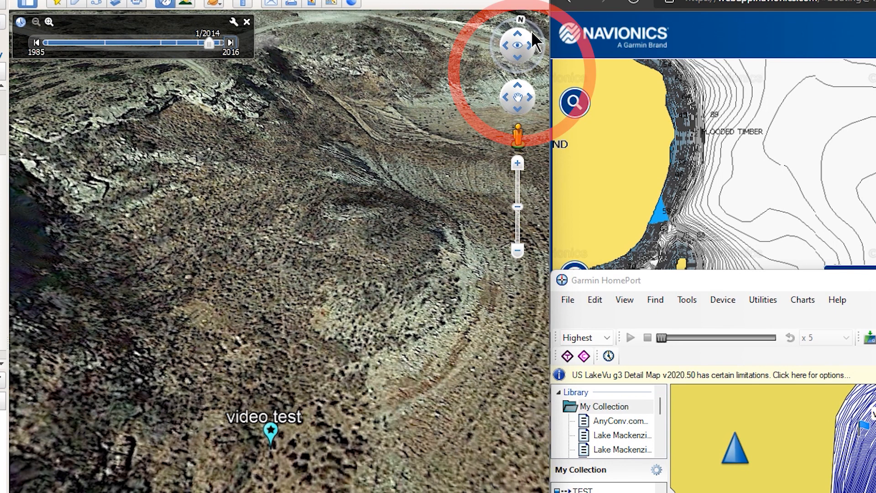
click(518, 44)
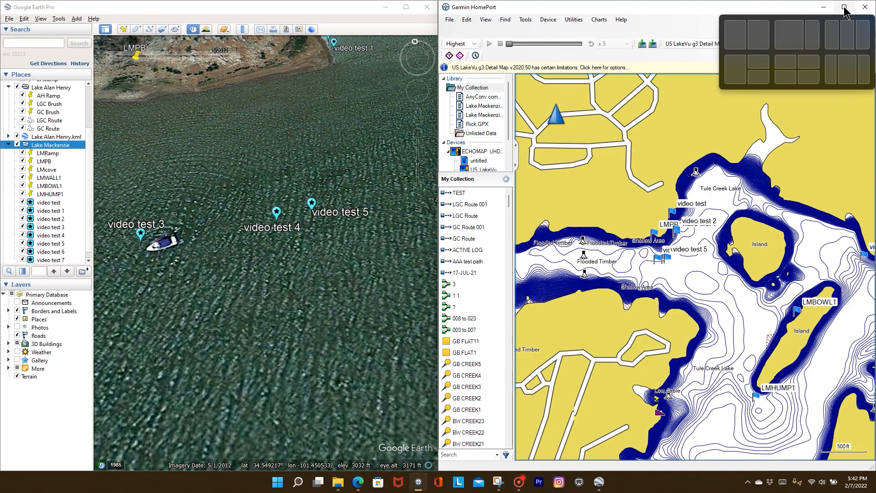
Maximize the Garmin HomePort window to full screen
click(845, 6)
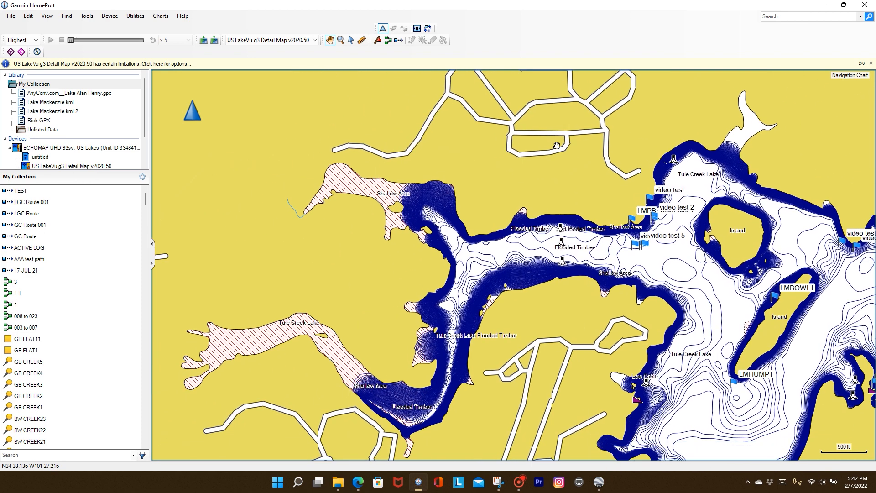
mouse_move(556, 145)
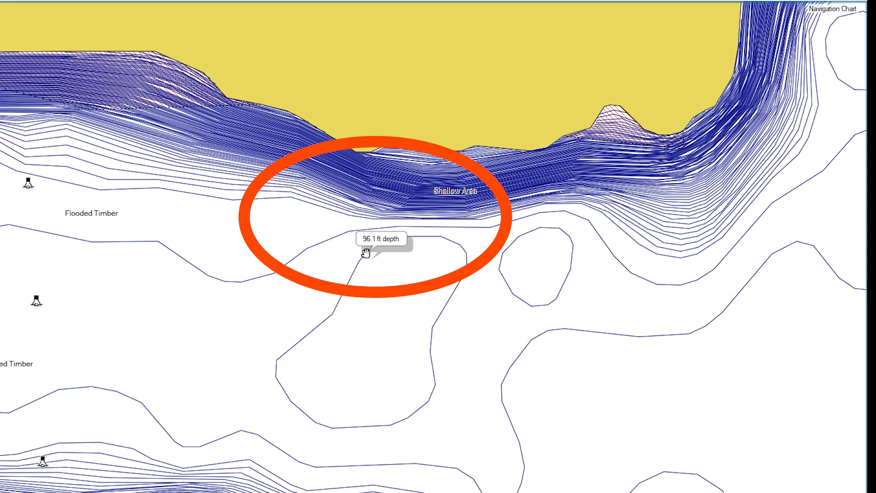
mouse_move(417, 190)
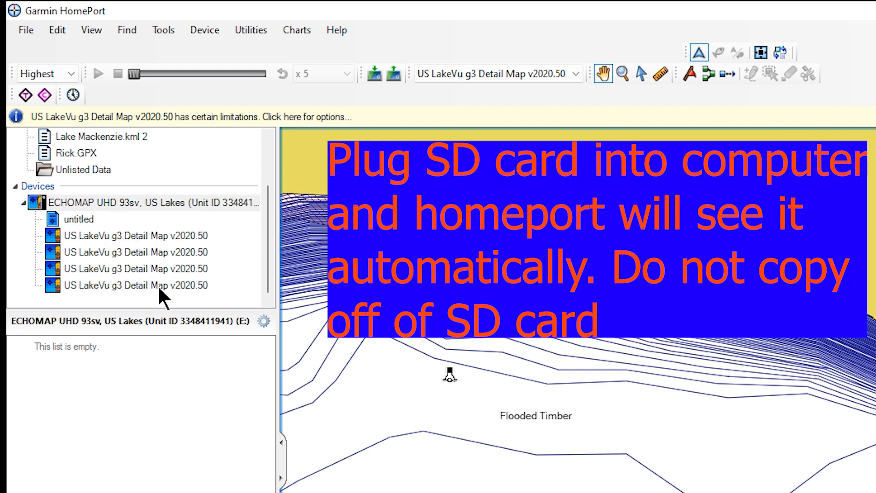
mouse_move(187, 297)
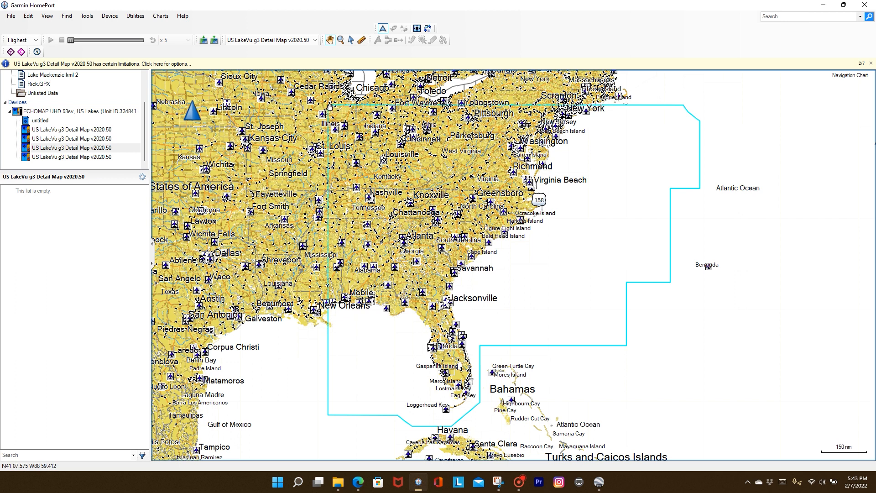
mouse_move(610, 362)
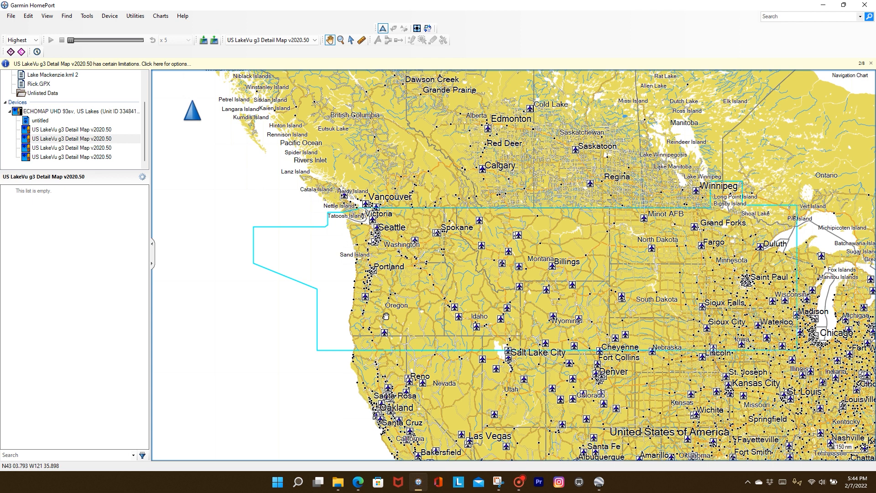
Select the first US LakeVu g3 Detail Map entry to show its coverage
click(71, 129)
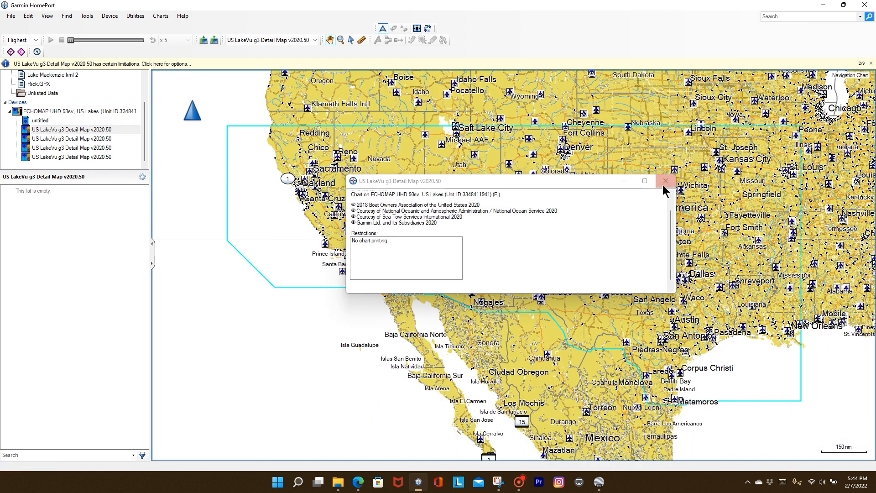
Close the chart information window over the southwestern US coverage outline
click(664, 181)
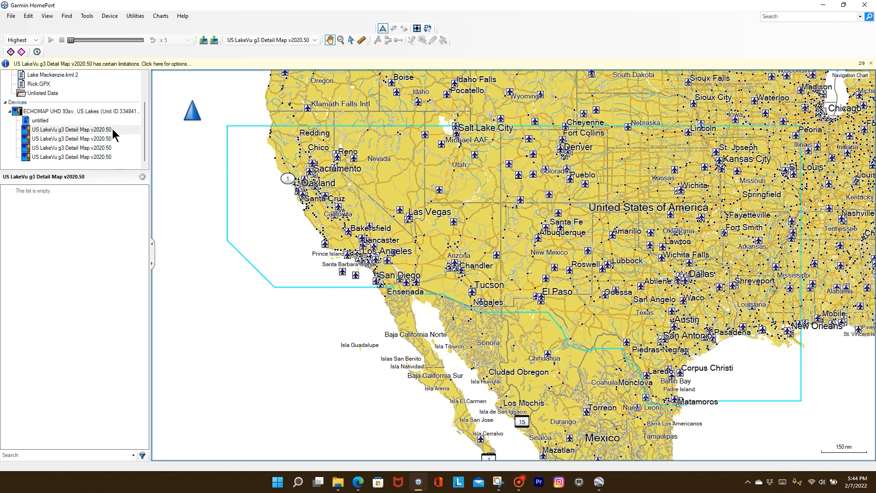
mouse_move(115, 163)
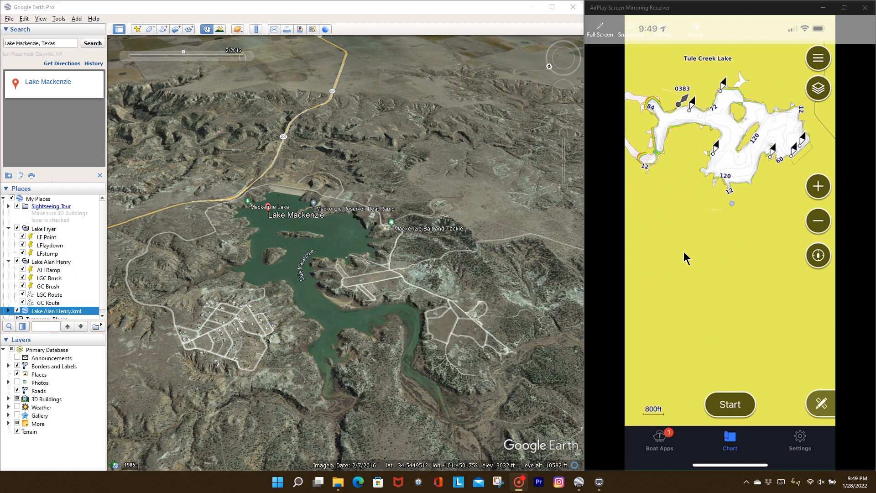
mouse_move(722, 169)
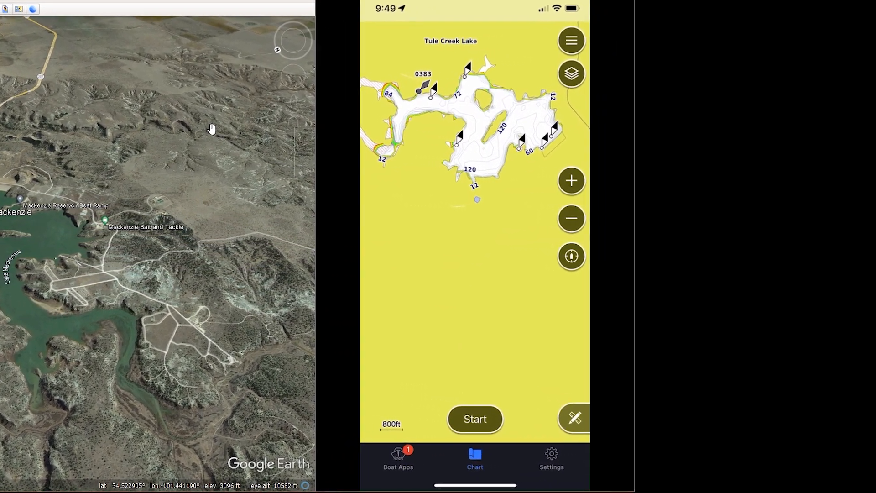
Check ActiveCaptain's Units settings: position format is hddd.ddddd°
click(551, 458)
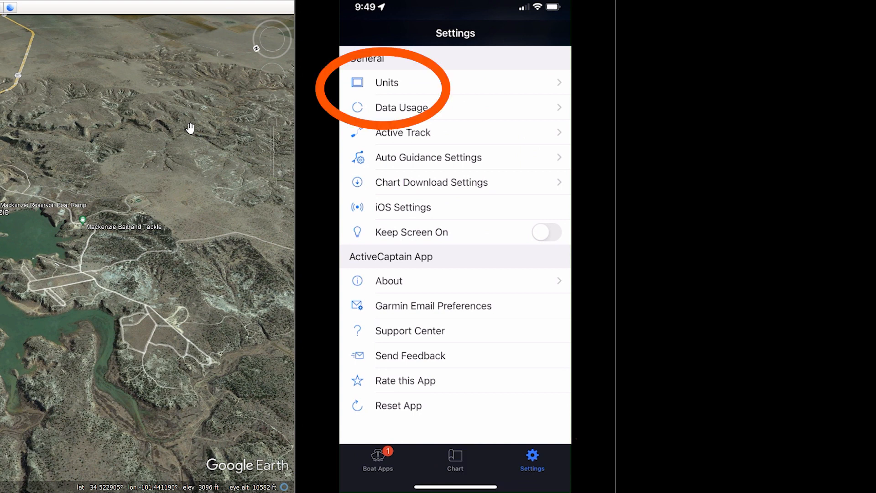
click(386, 82)
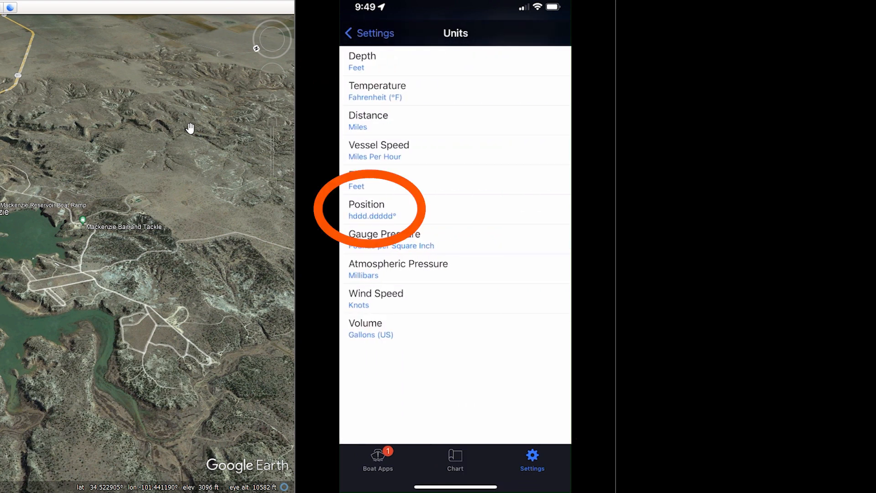
click(372, 210)
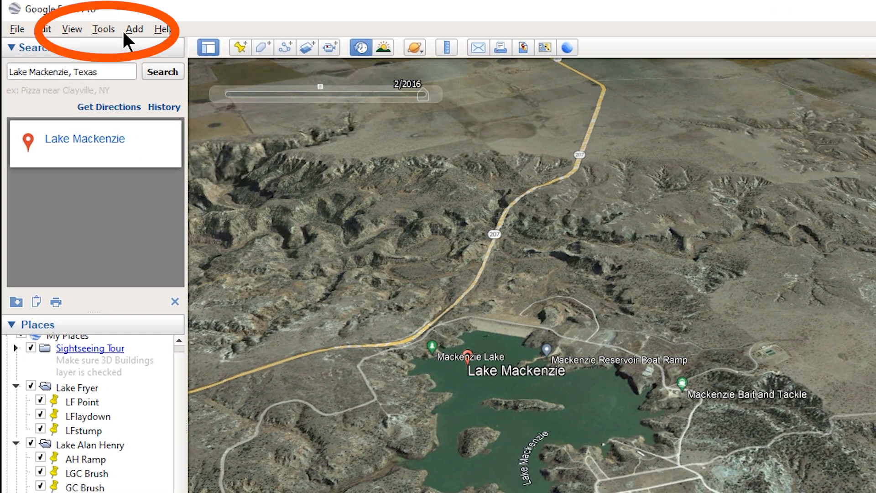
mouse_move(106, 35)
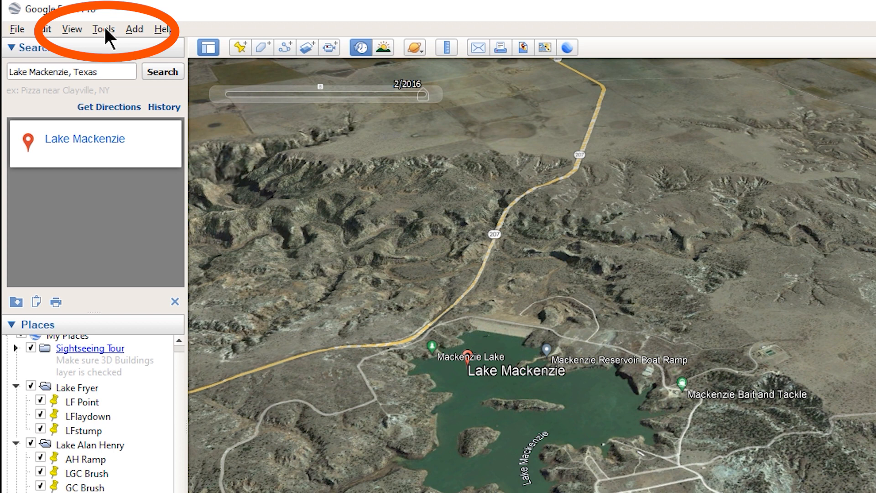
Set Google Earth's Show Lat/Long option to Decimal Degrees
click(103, 29)
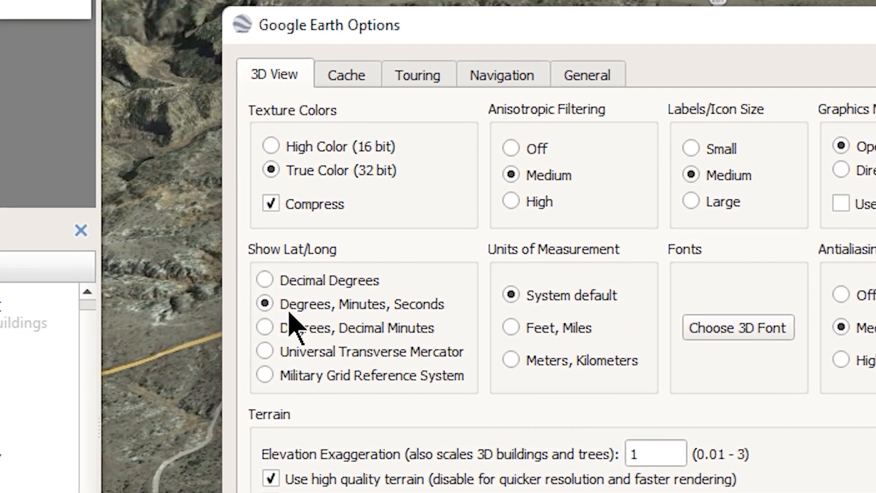
mouse_move(318, 328)
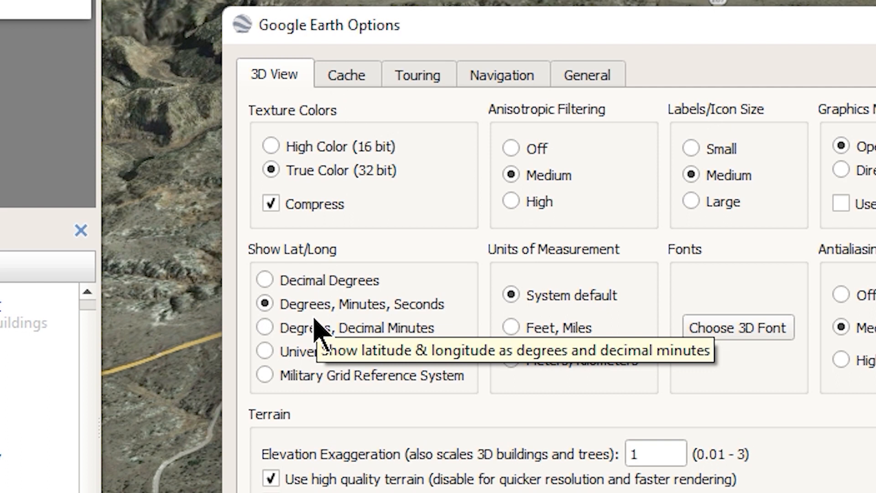
click(270, 280)
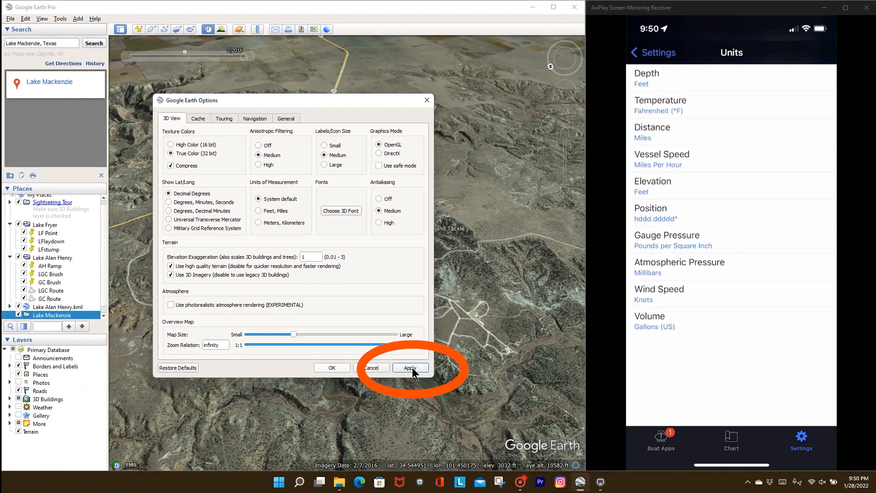
mouse_move(329, 360)
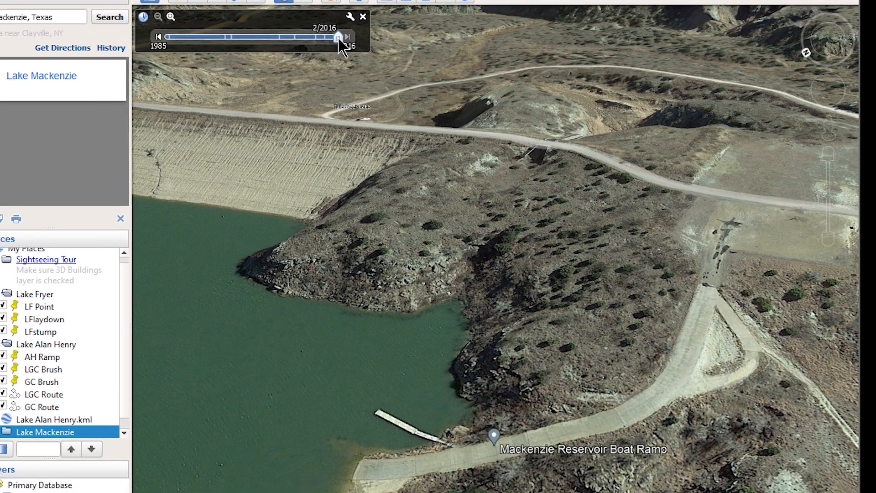
Set the historical imagery to February 2016 at the boat ramp
click(179, 60)
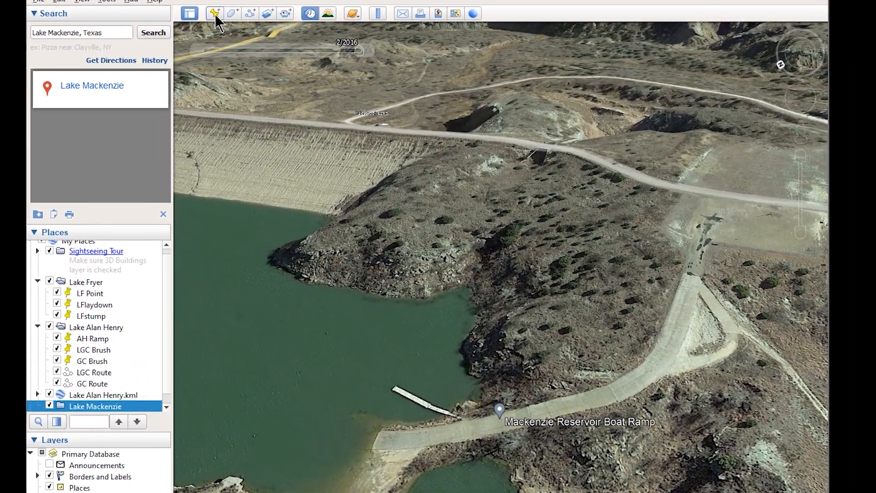
Add an LMRamp placemark beside the boat ramp dock and open its properties
click(214, 12)
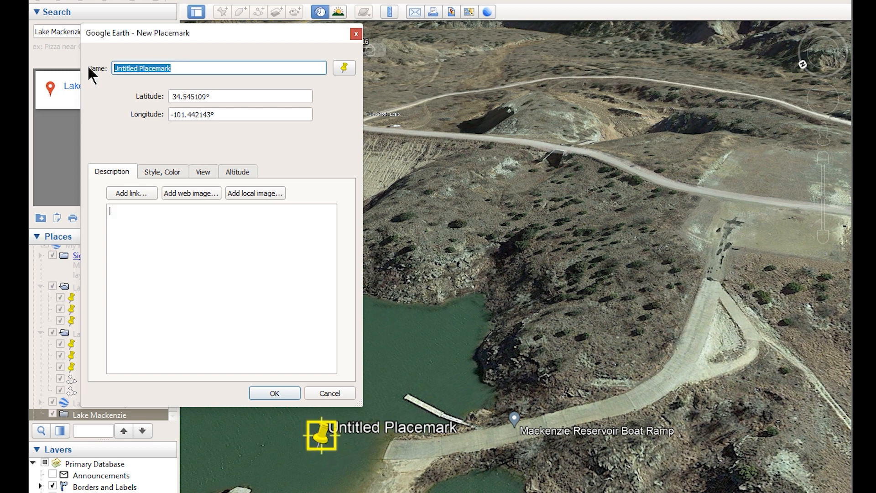
text(LMR)
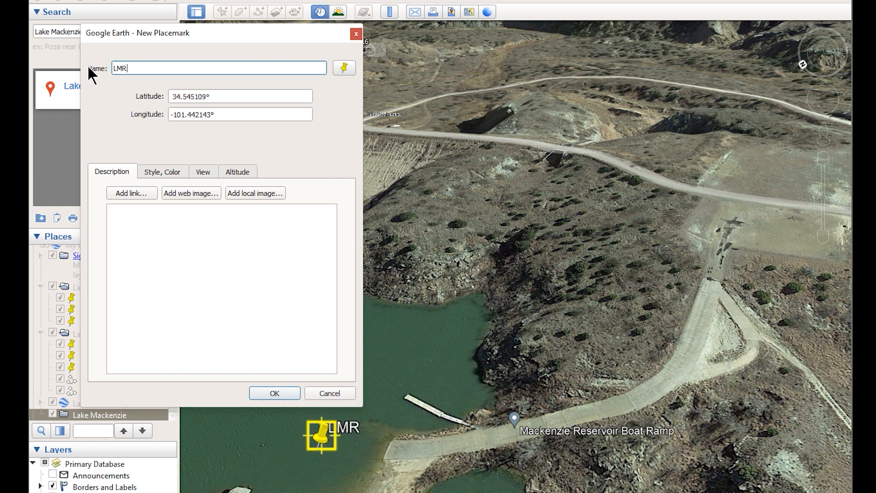
click(274, 393)
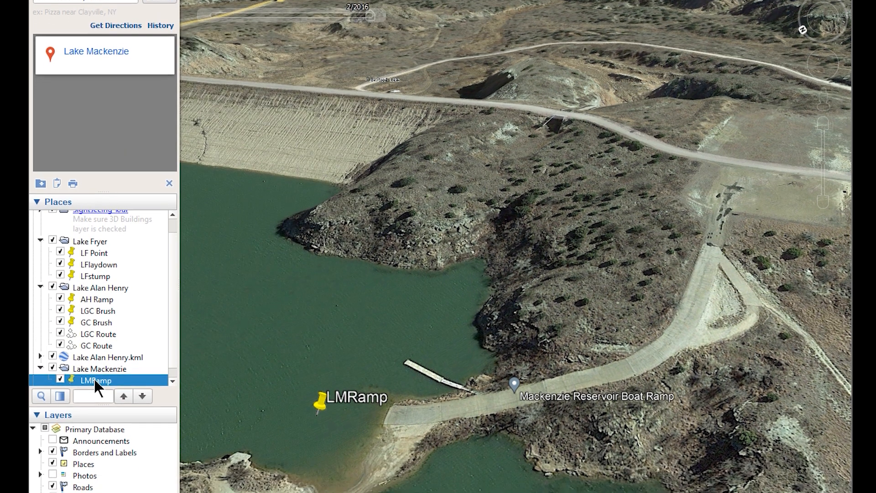
right_click(95, 381)
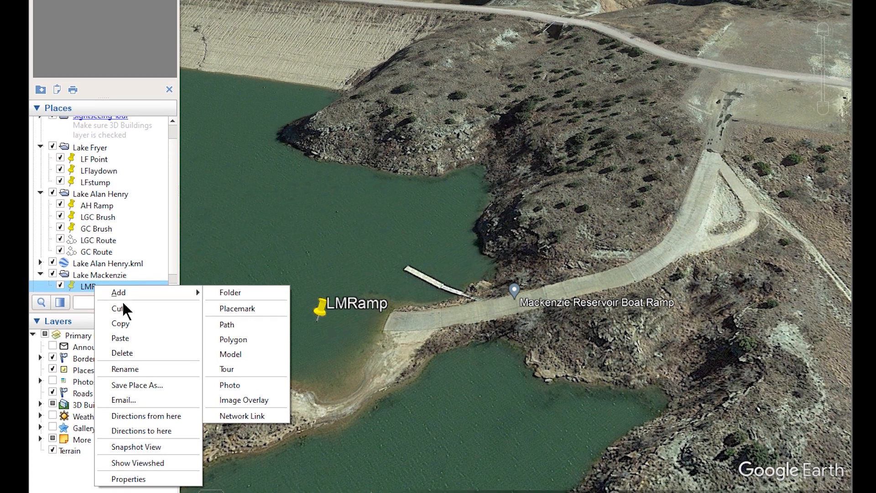
mouse_move(128, 469)
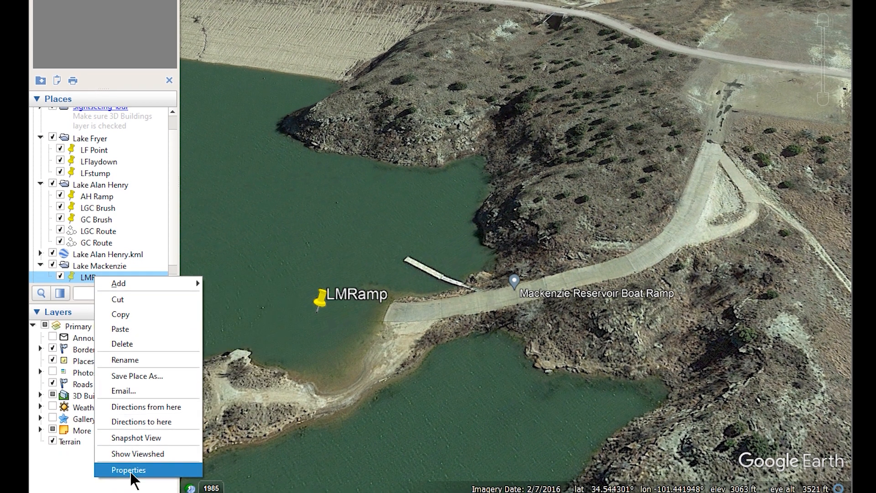
click(129, 470)
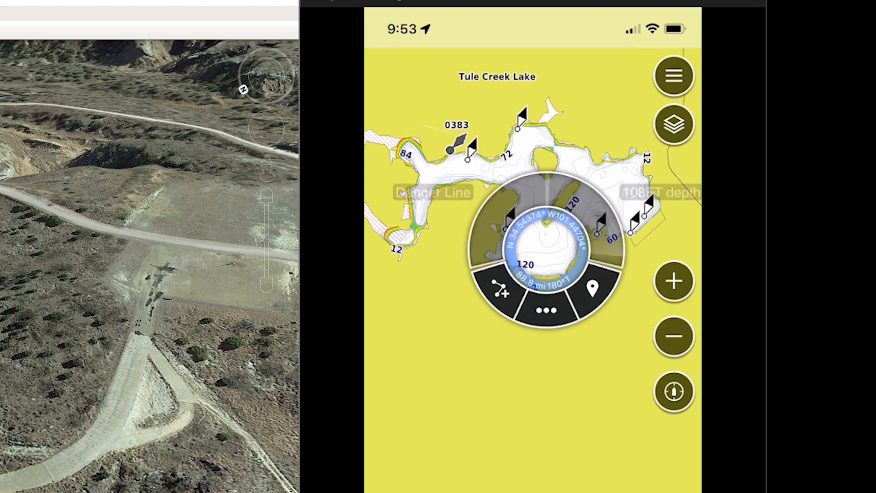
Drop waypoint 0385 on the chart and open its Red Triangle details page
click(591, 286)
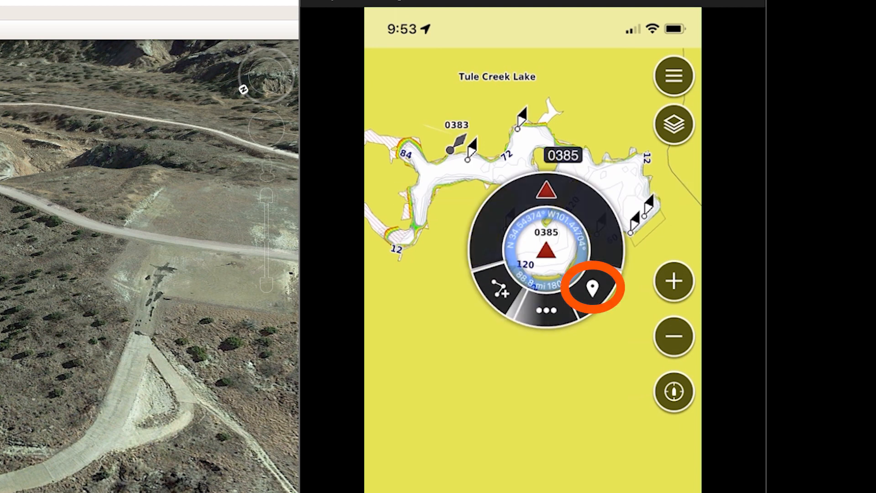
click(595, 287)
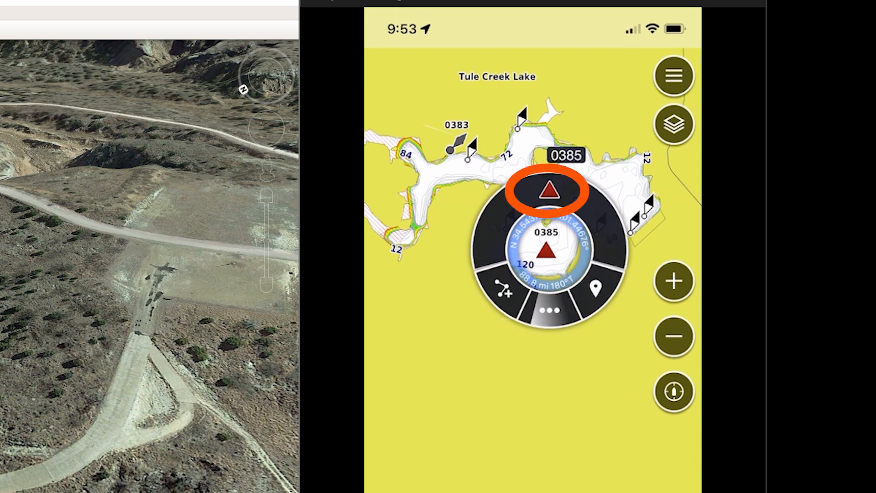
click(547, 189)
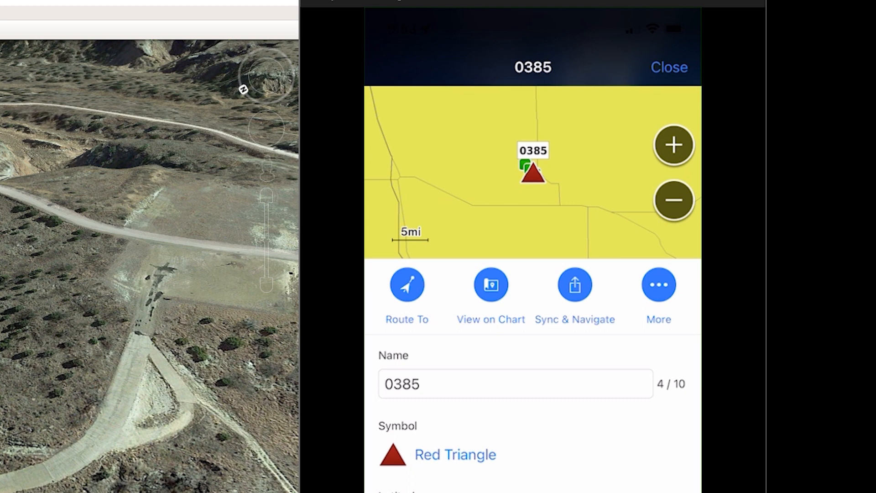
Re-enter waypoint 0385's latitude decimals with 451 so it reads N 34.54510
scroll(down, 3)
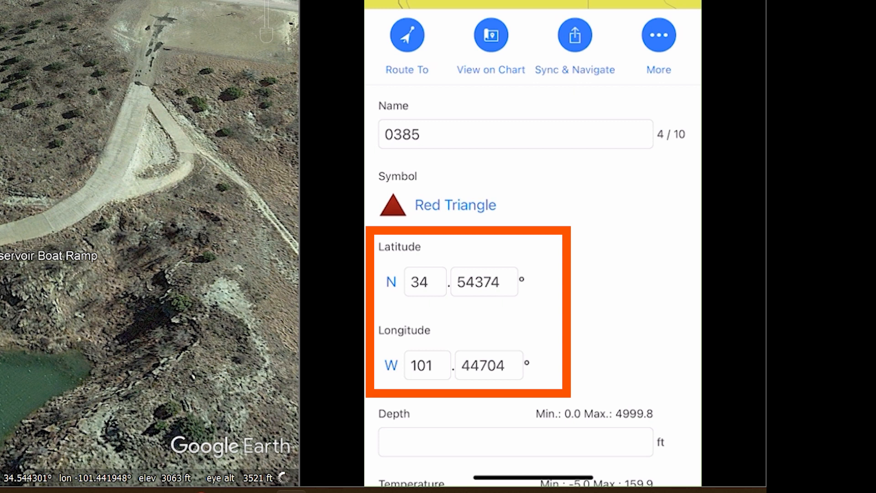
click(484, 281)
text(5)
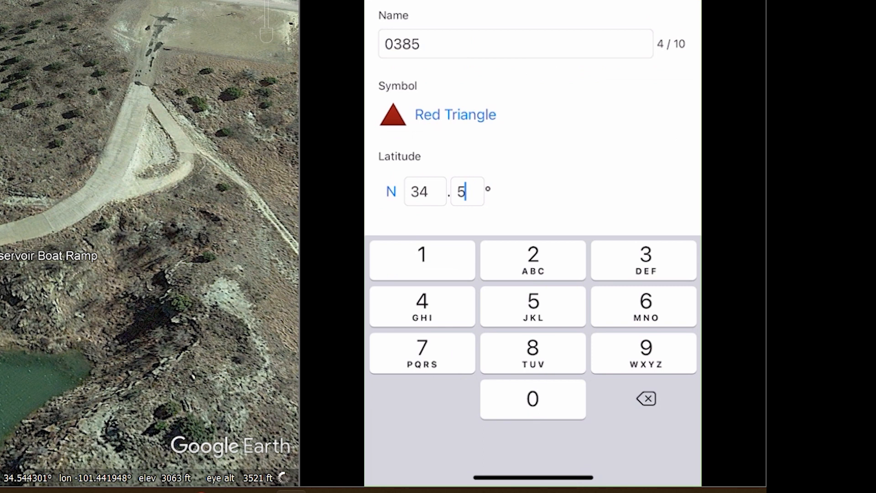
text(4510)
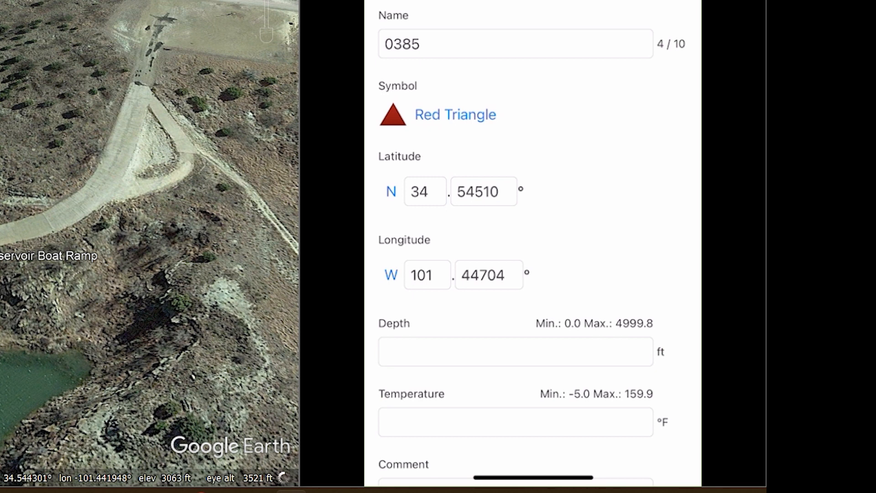
Replace the wrong longitude digits with 214 so it reads W 101.44214
click(488, 275)
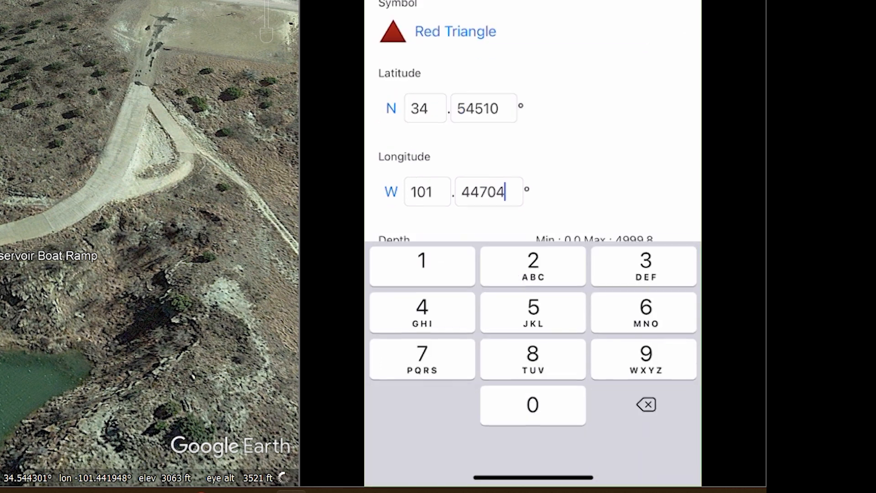
click(647, 404)
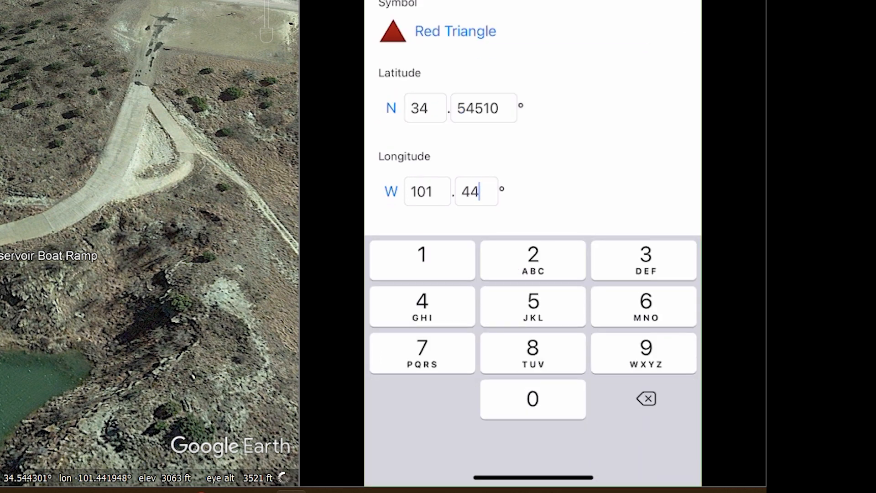
text(214)
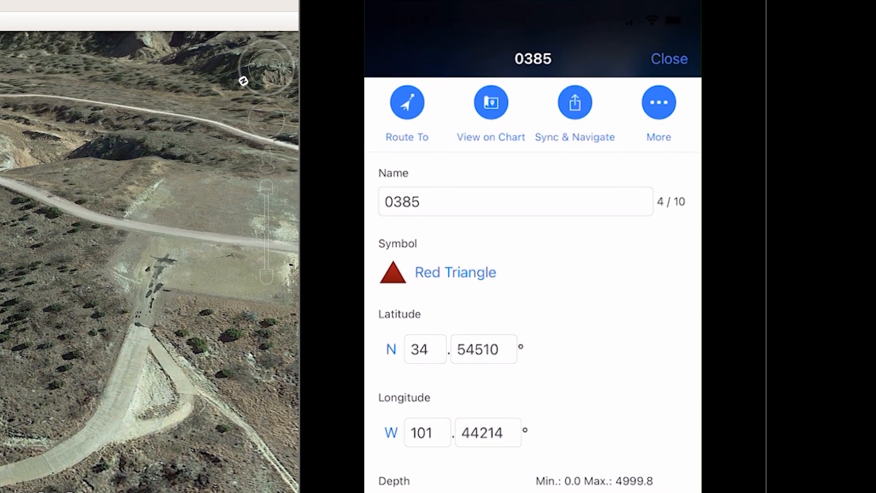
click(670, 59)
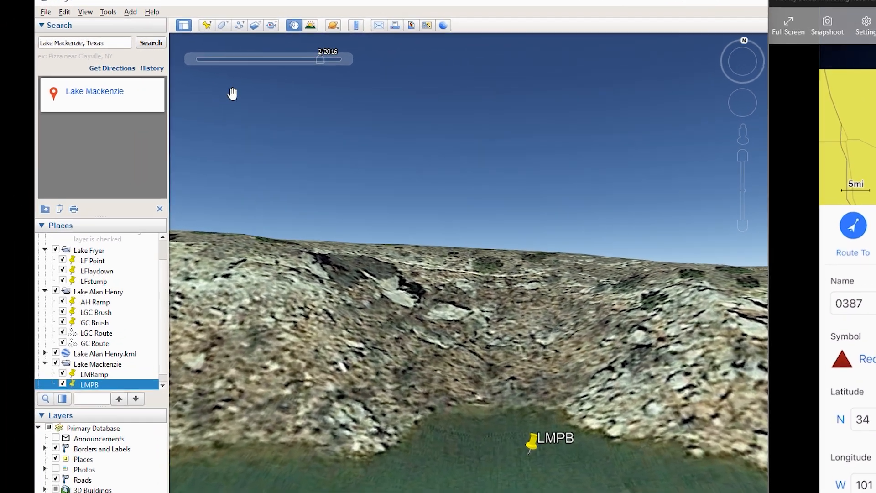
Create placemark LMcove and set its latitude to 34.54123
click(207, 25)
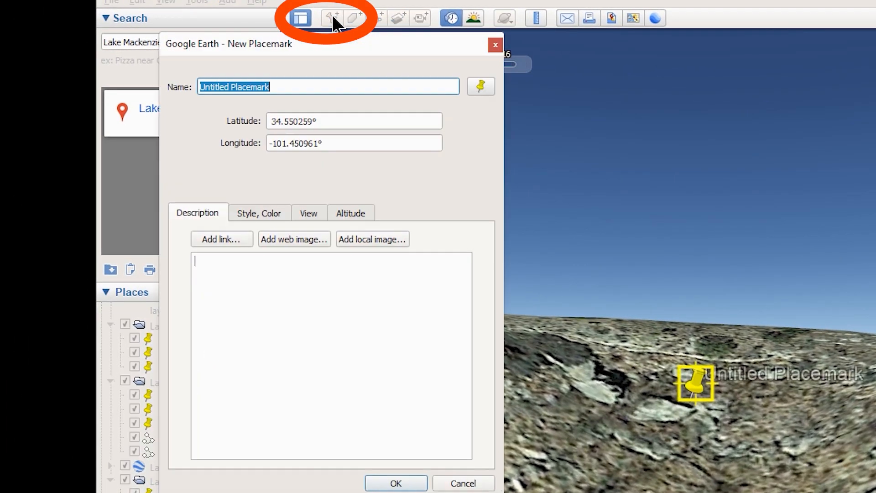
text(LM)
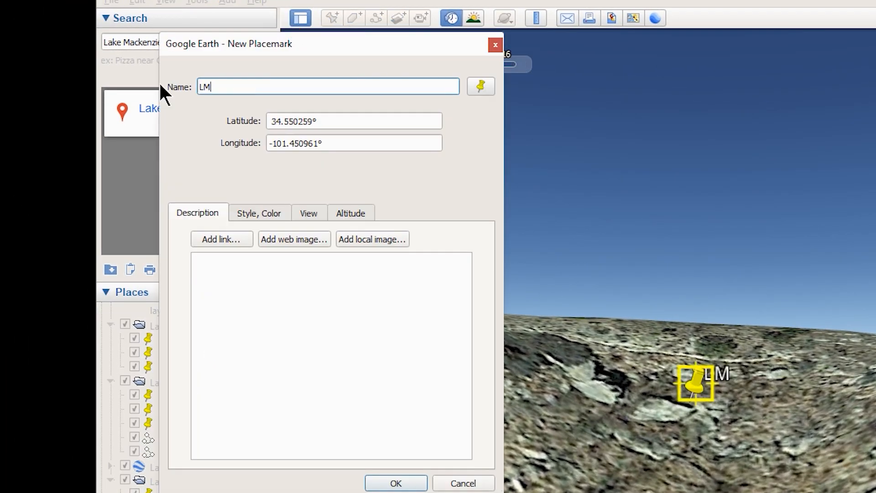
text(cove)
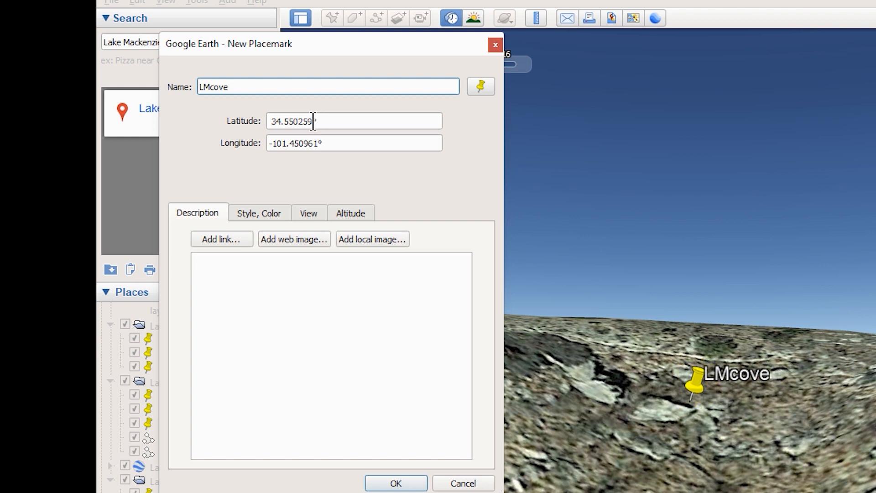
double_click(306, 121)
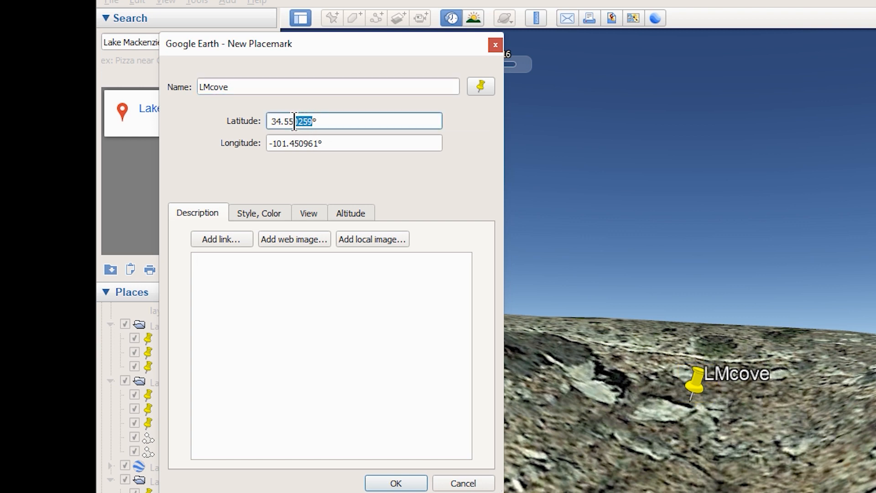
text(34.54123)
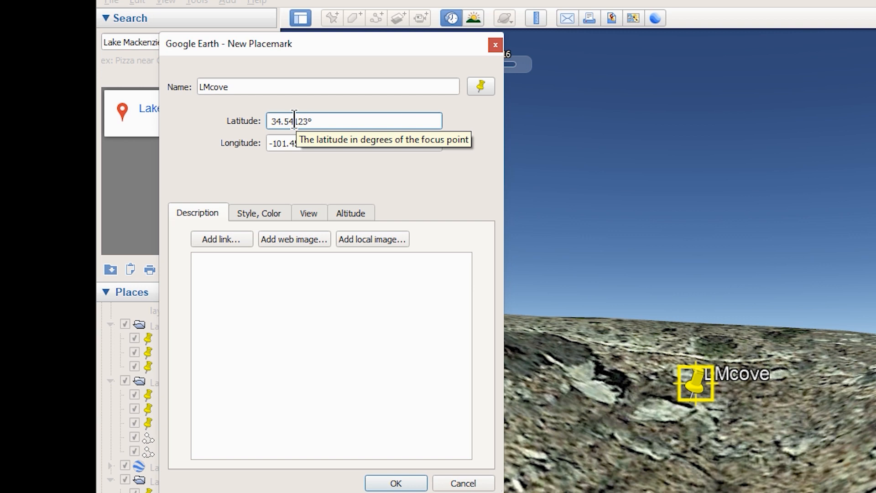
click(354, 143)
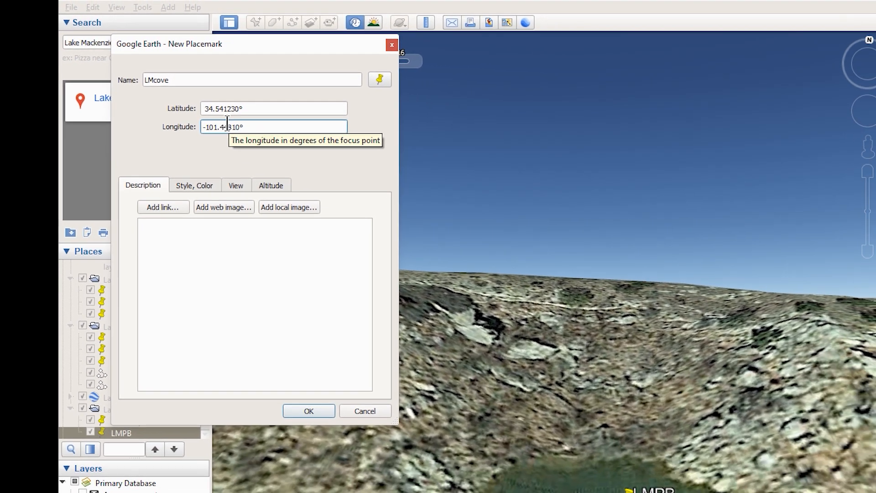
click(308, 410)
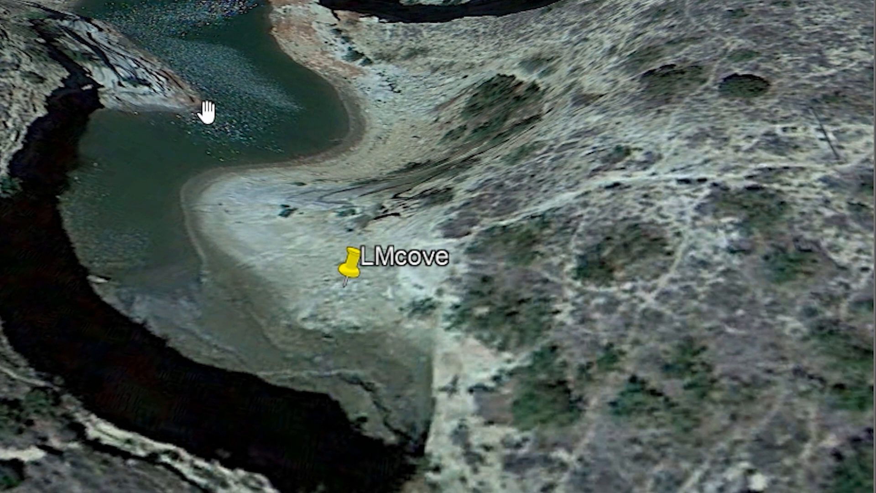
mouse_move(212, 89)
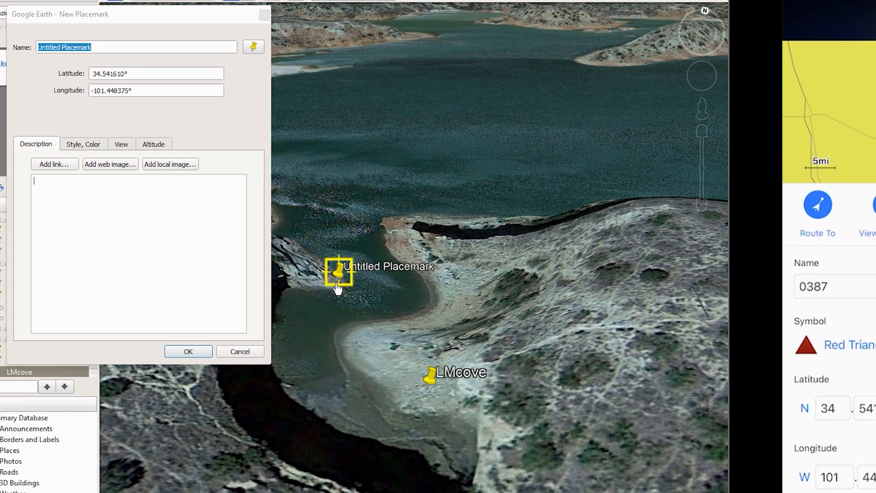
Type LM to begin naming the point placemark
text(L)
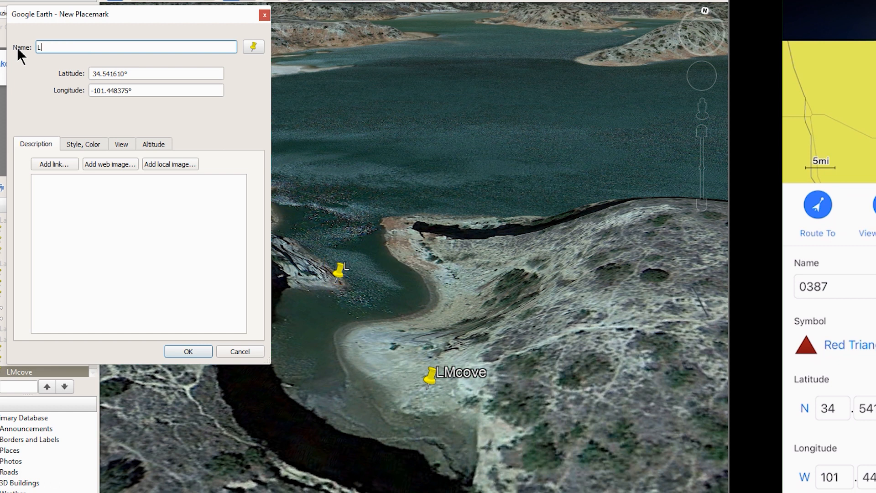
text(M)
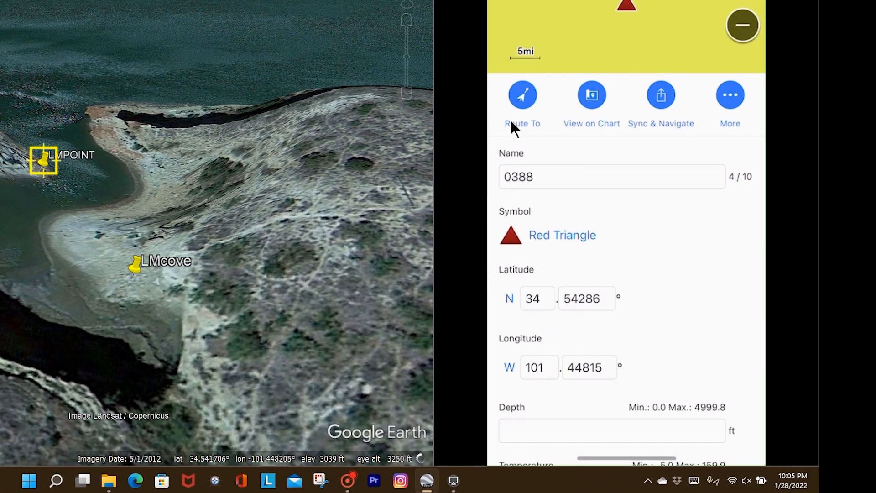
Enter 161 as waypoint 0388's latitude decimals
click(587, 298)
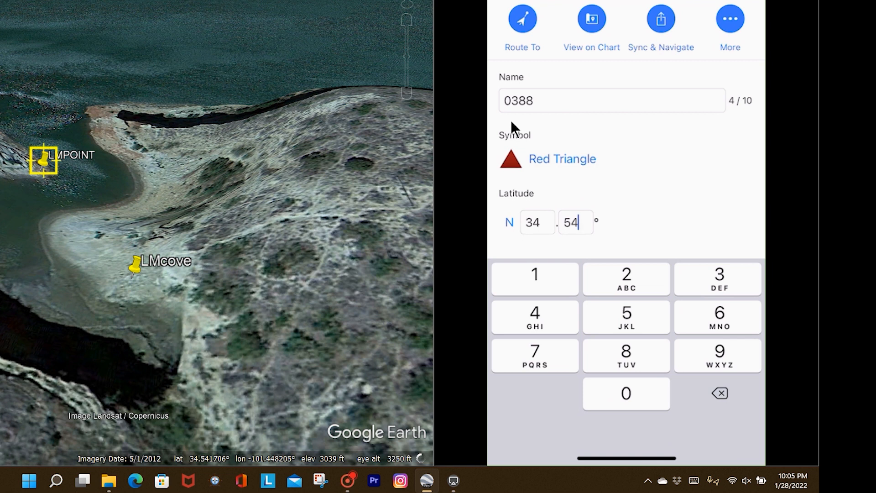
text(161)
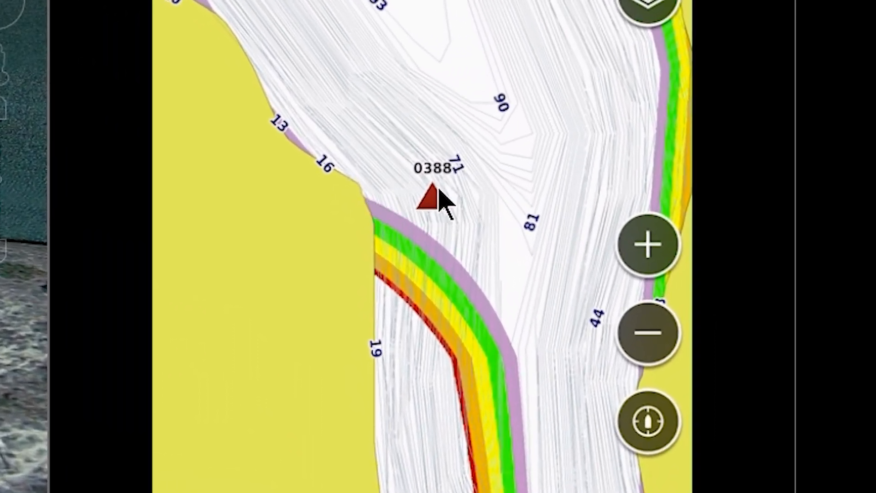
mouse_move(472, 254)
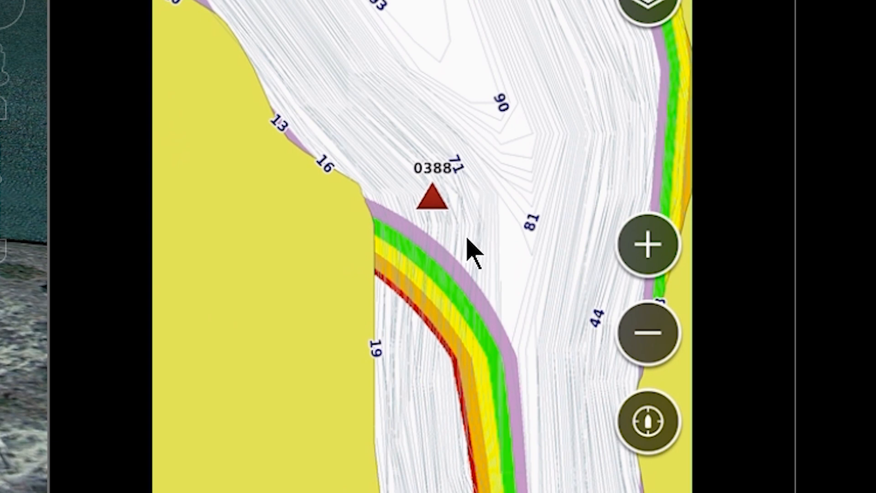
mouse_move(430, 352)
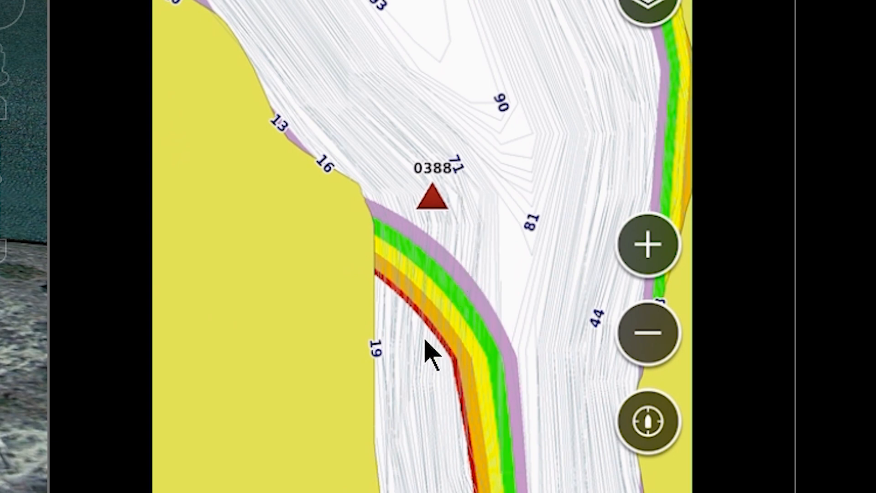
mouse_move(489, 190)
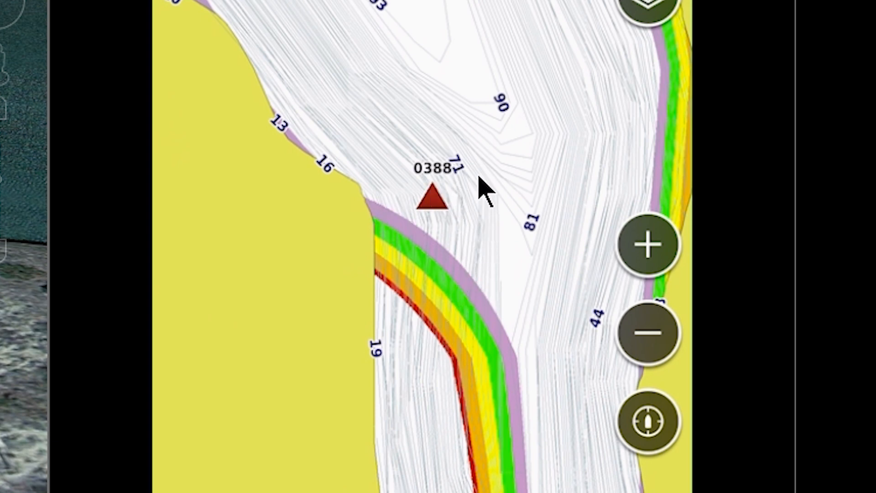